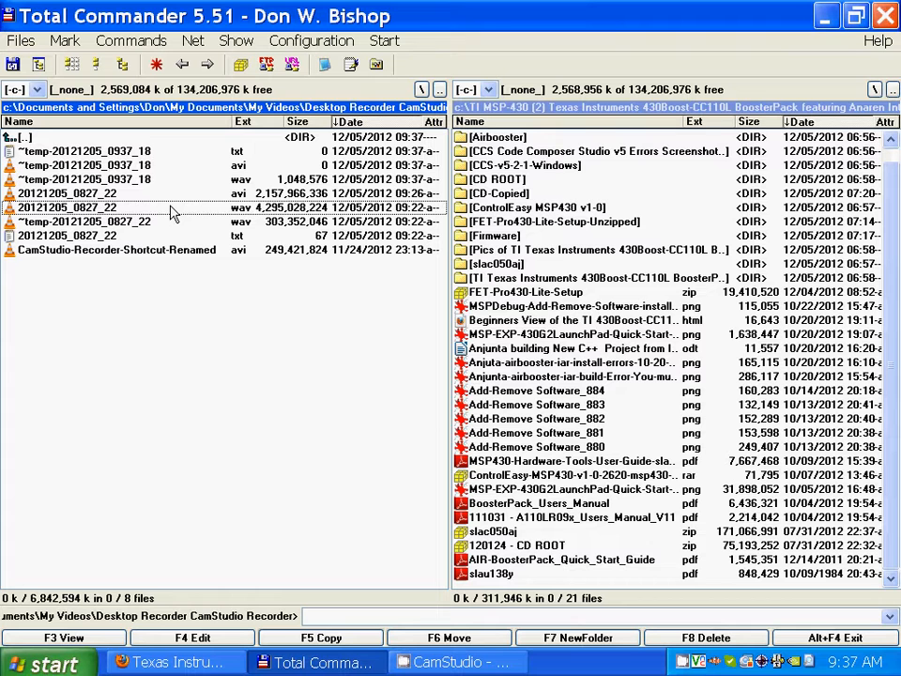
mouse_move(259, 214)
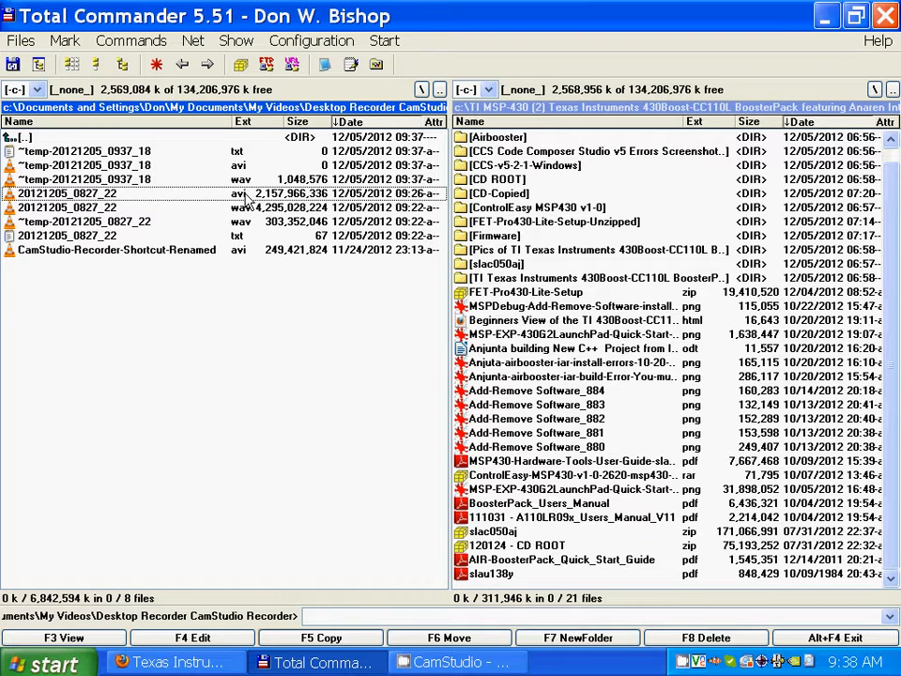
Bring the CamStudio recorder window to the front over the Desktop Recorder file listing
click(118, 247)
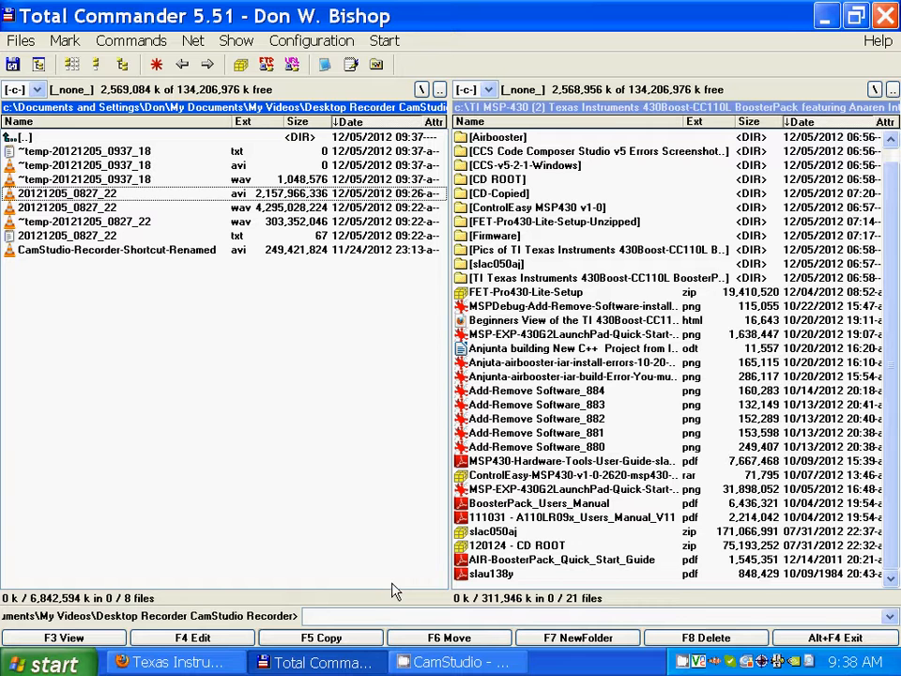
mouse_move(328, 432)
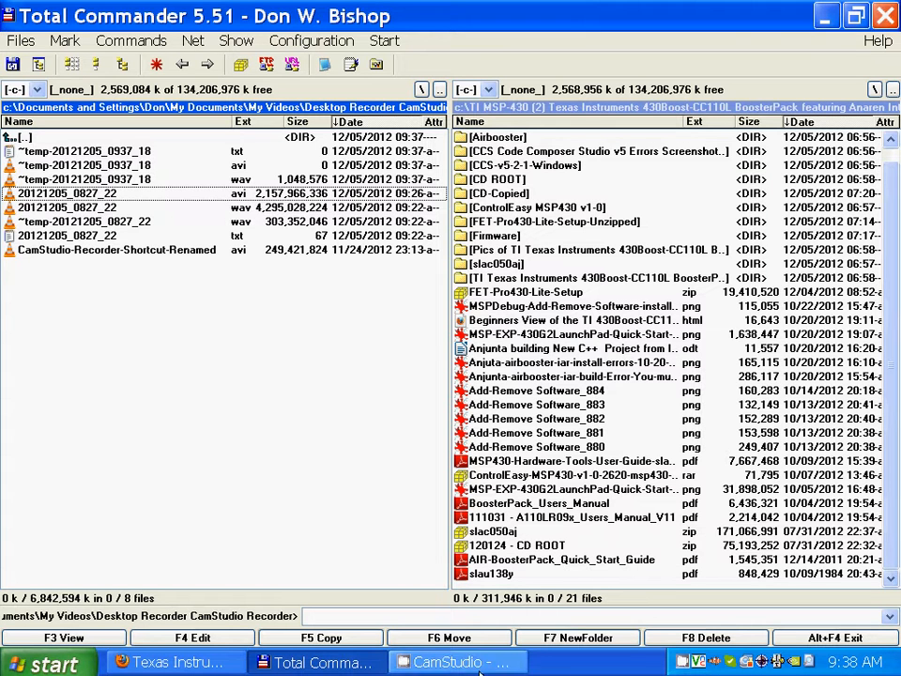
click(456, 660)
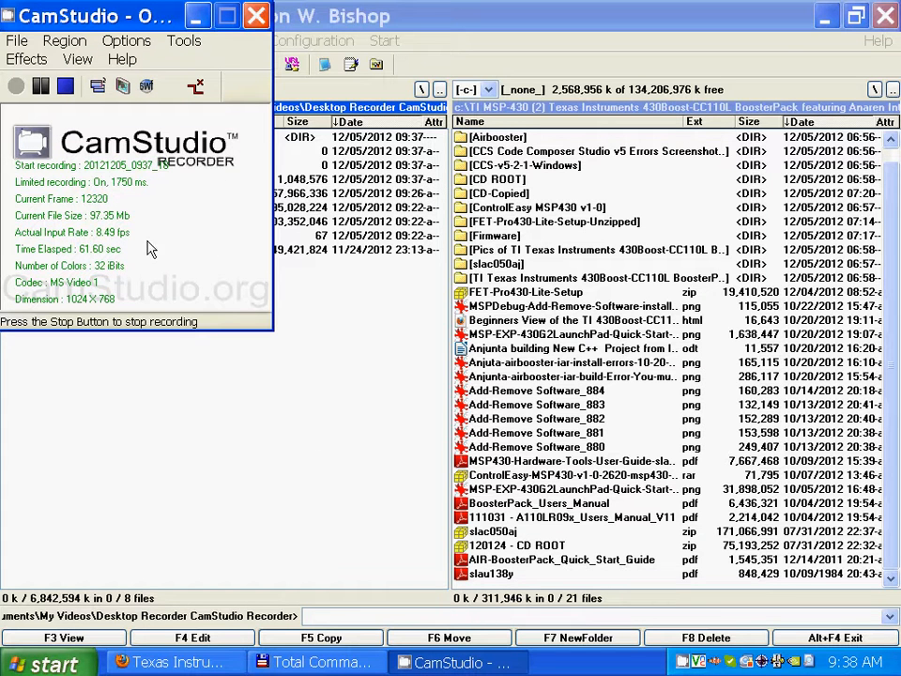